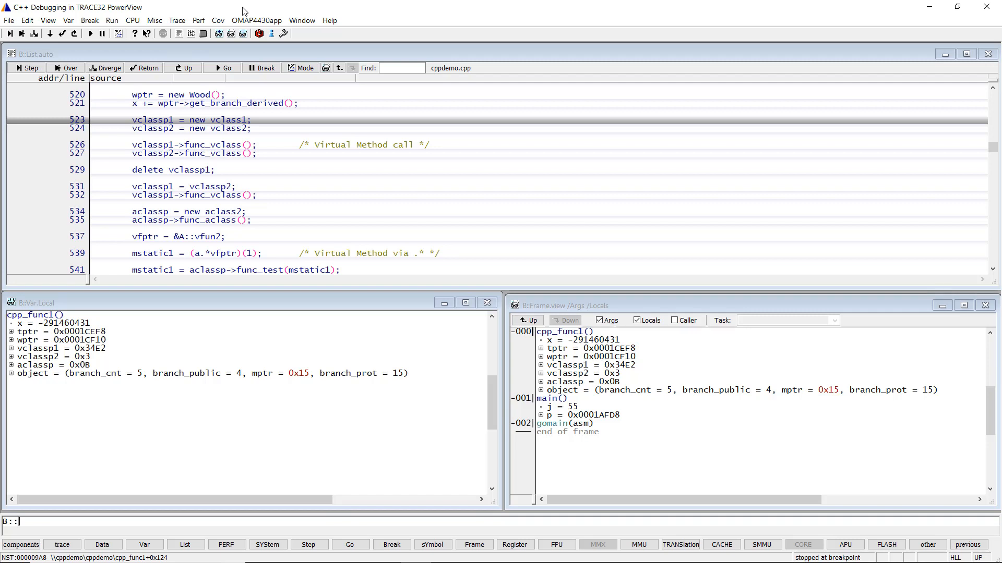
- View wptr's Wood object members in their own window and open wptr's symbol info
{"action": "double_click", "coordinate": [140, 94]}
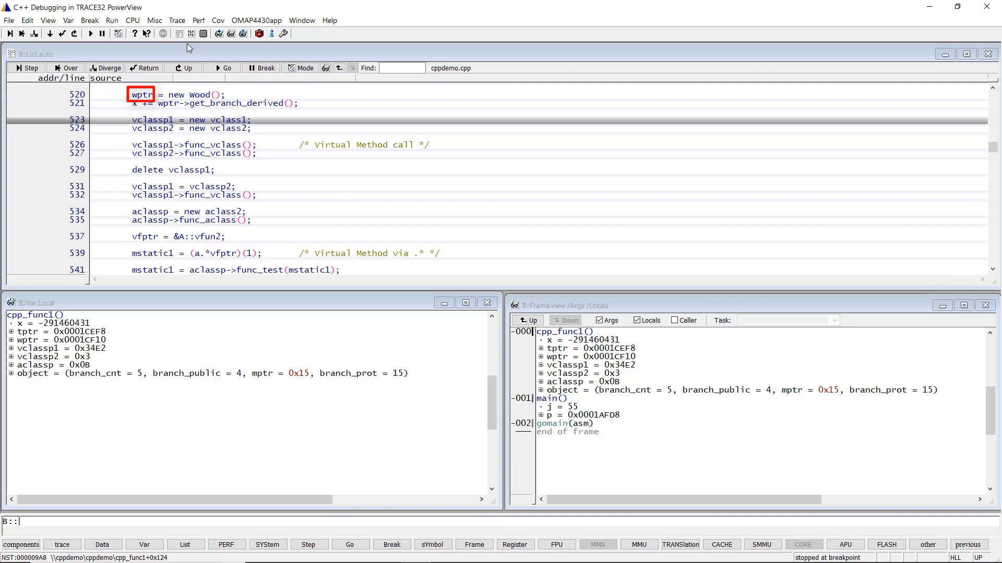
{"action": "right_click", "coordinate": [142, 95]}
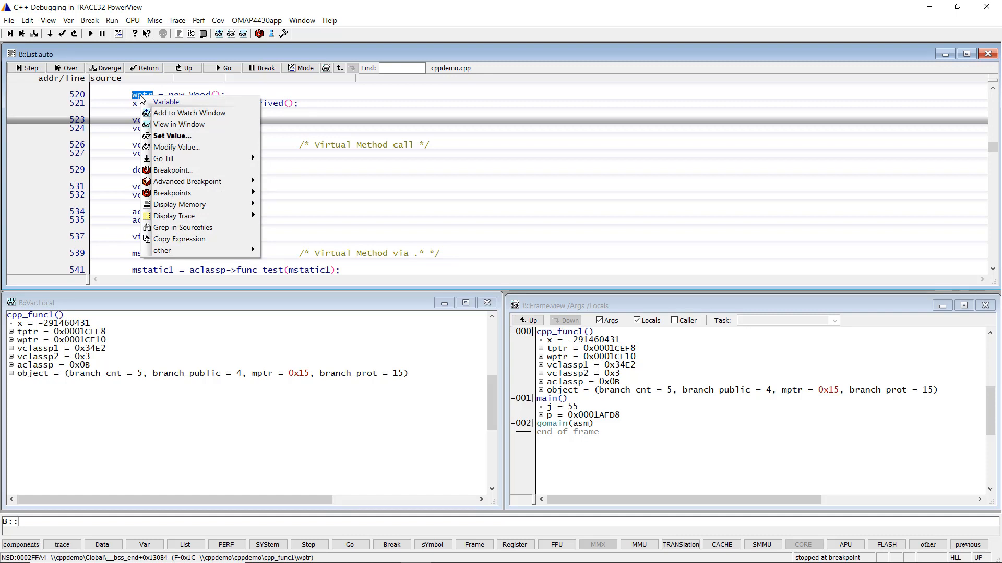
{"action": "left_click", "coordinate": [179, 124]}
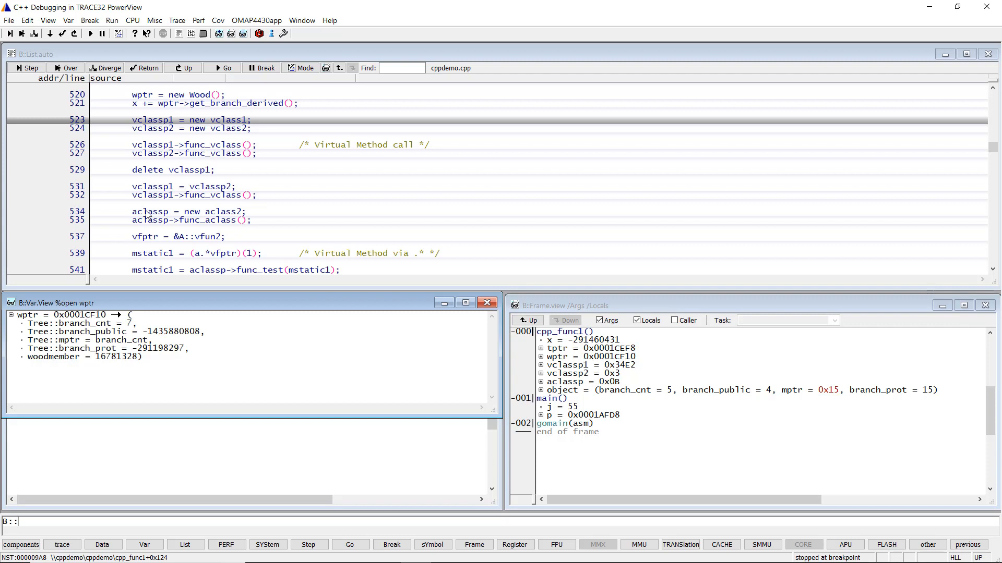
{"action": "mouse_move", "coordinate": [30, 318]}
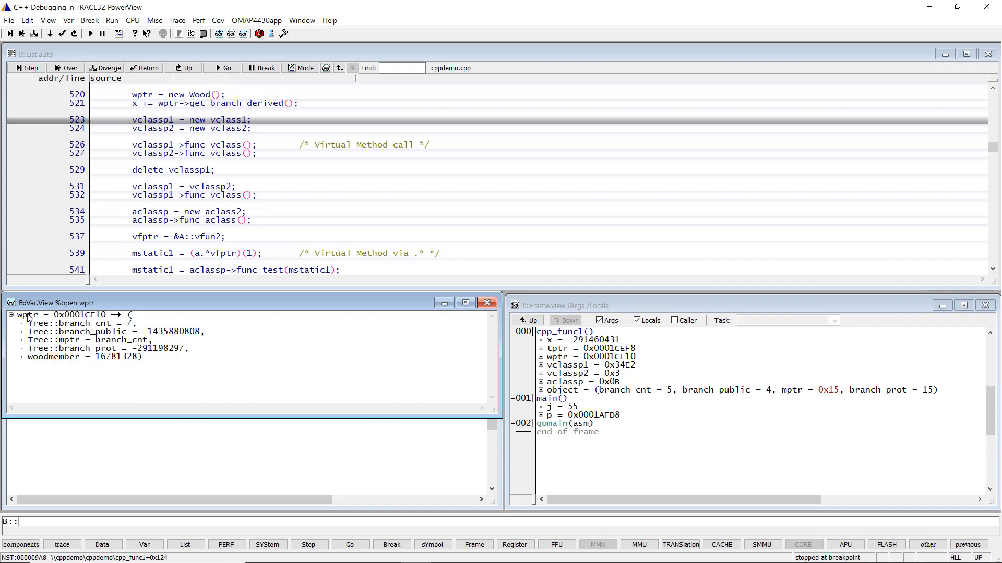
{"action": "right_click", "coordinate": [28, 315]}
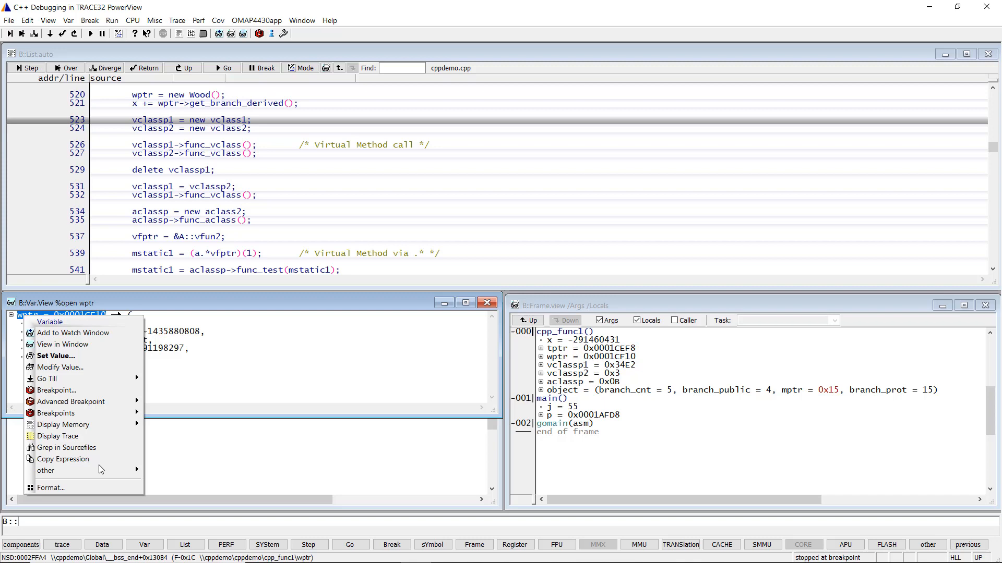
{"action": "mouse_move", "coordinate": [46, 470]}
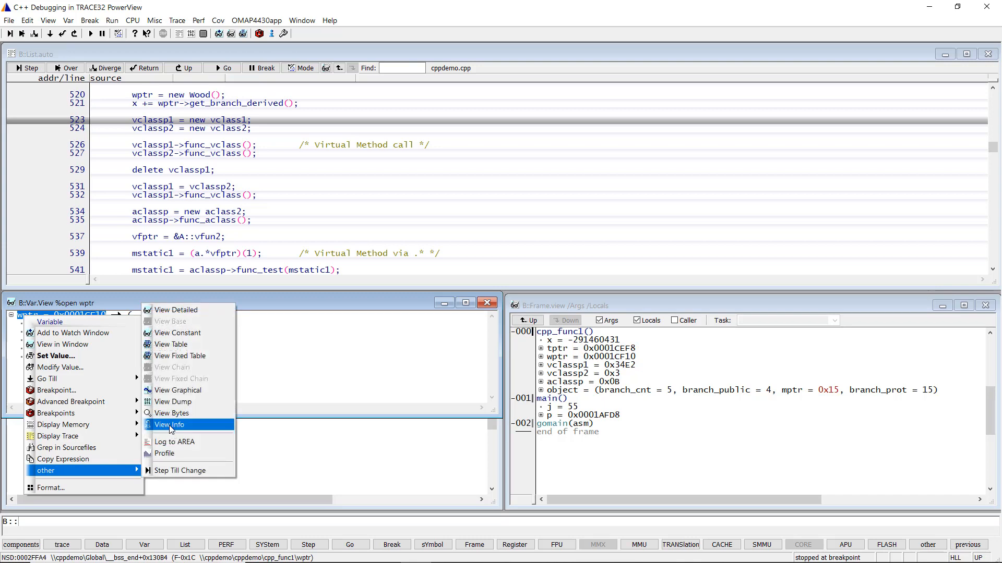
{"action": "left_click", "coordinate": [171, 425]}
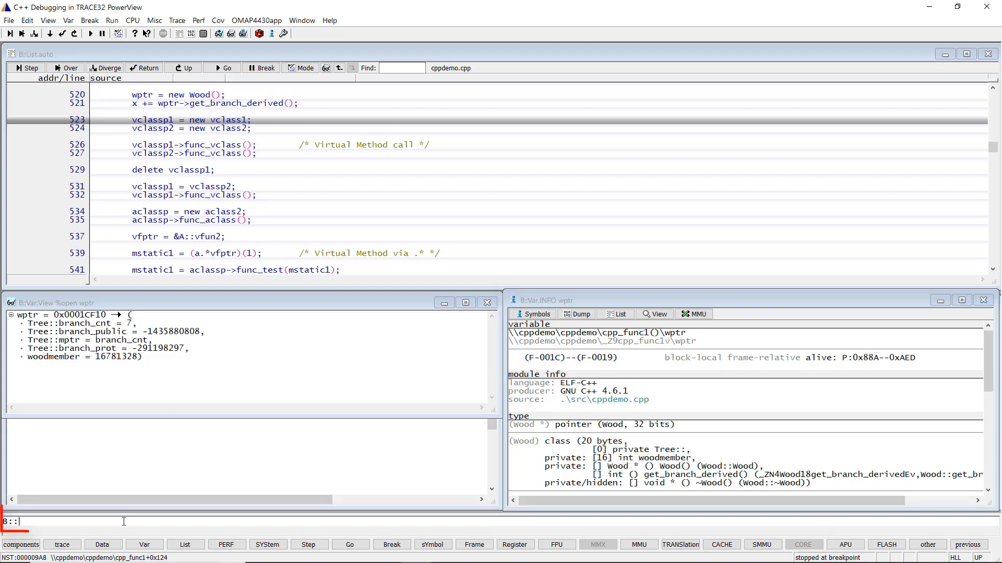
- Run sYmbol.CLASS Wood to display Wood's class hierarchy deriving from Tree
{"action": "type", "text": "sYmbol.CL"}
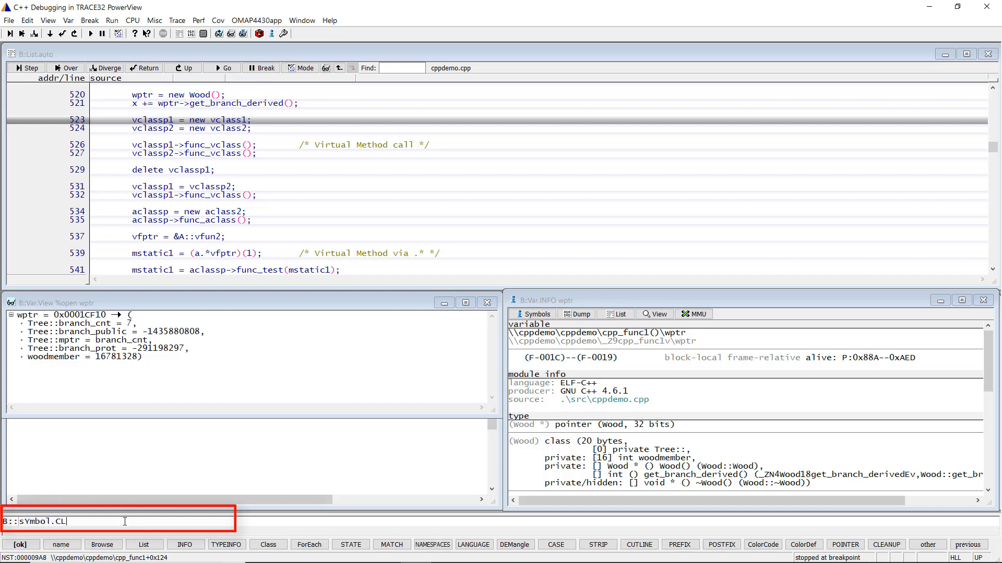
{"action": "type", "text": "ASS"}
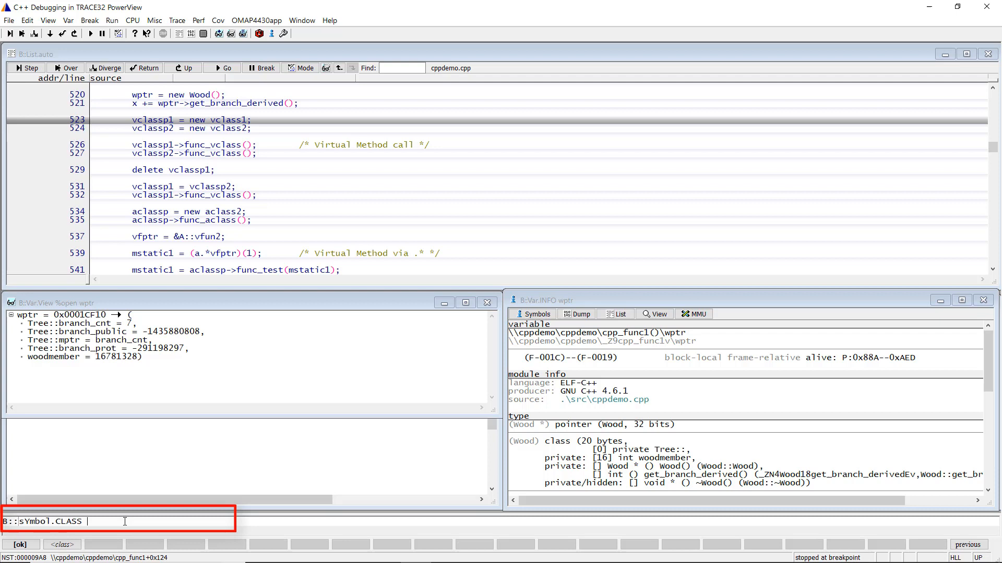
{"action": "type", "text": "Wood"}
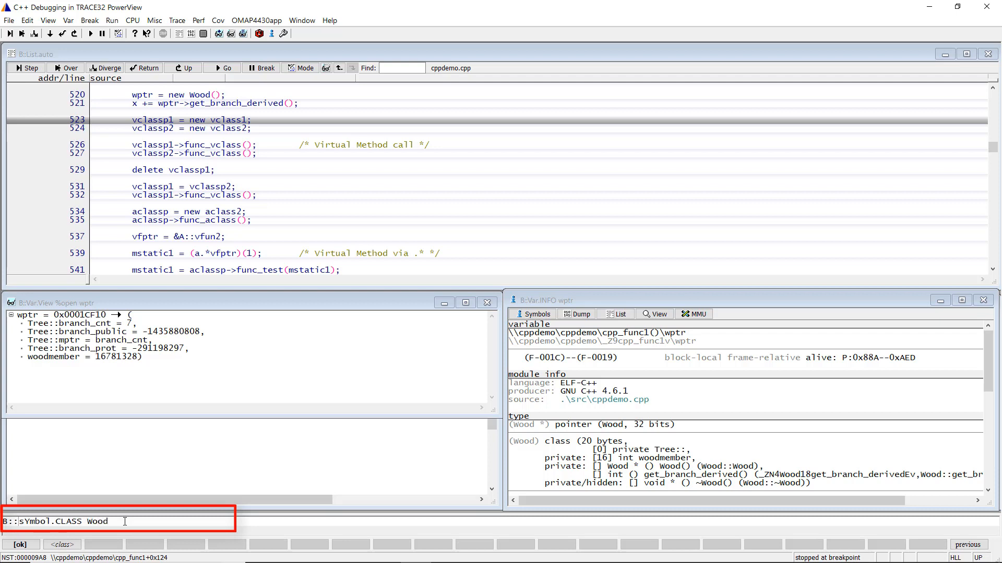
{"action": "key", "text": "Return"}
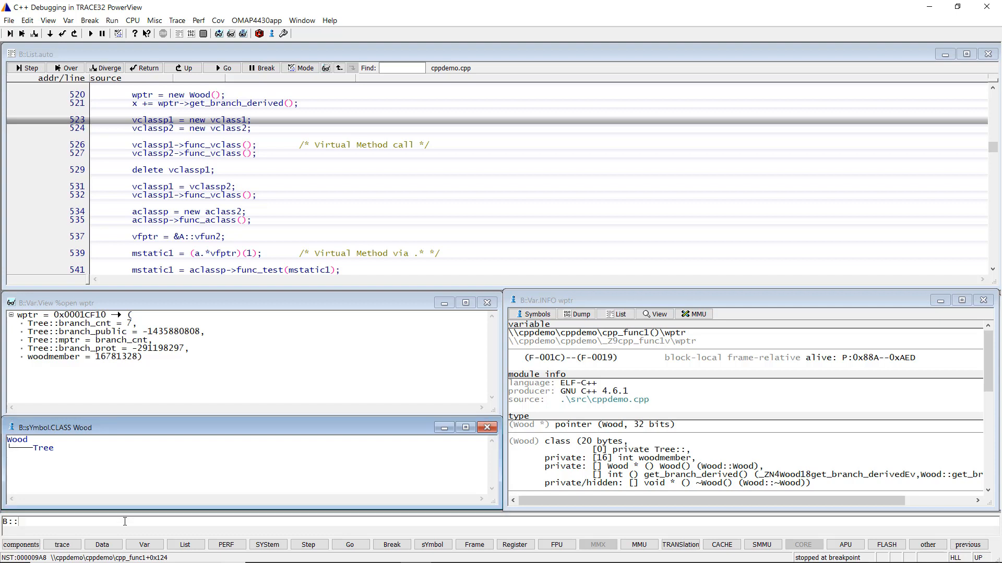
- In wptr's Format dialog, hide then re-show the inherited Tree members
{"action": "right_click", "coordinate": [28, 313]}
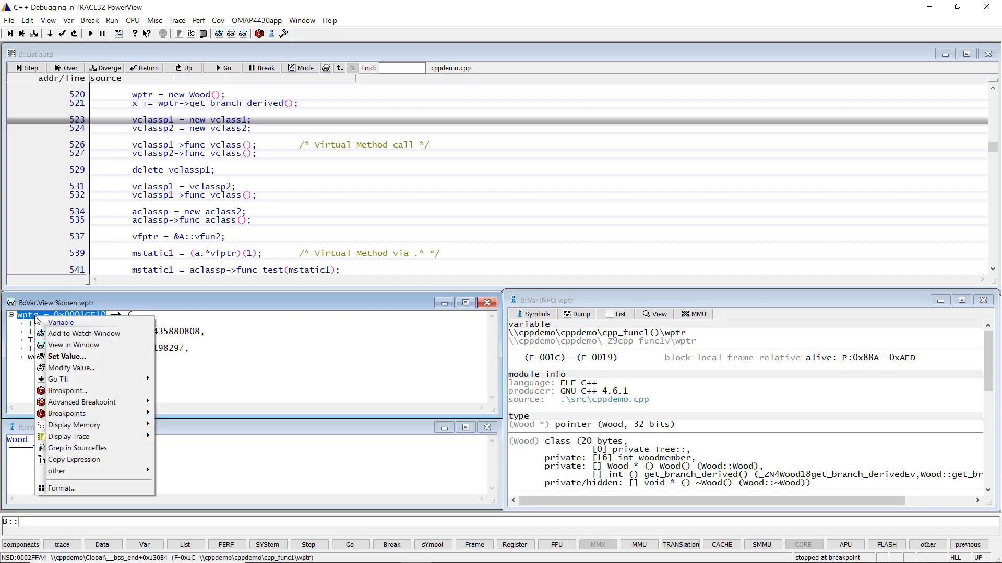
{"action": "left_click", "coordinate": [62, 488]}
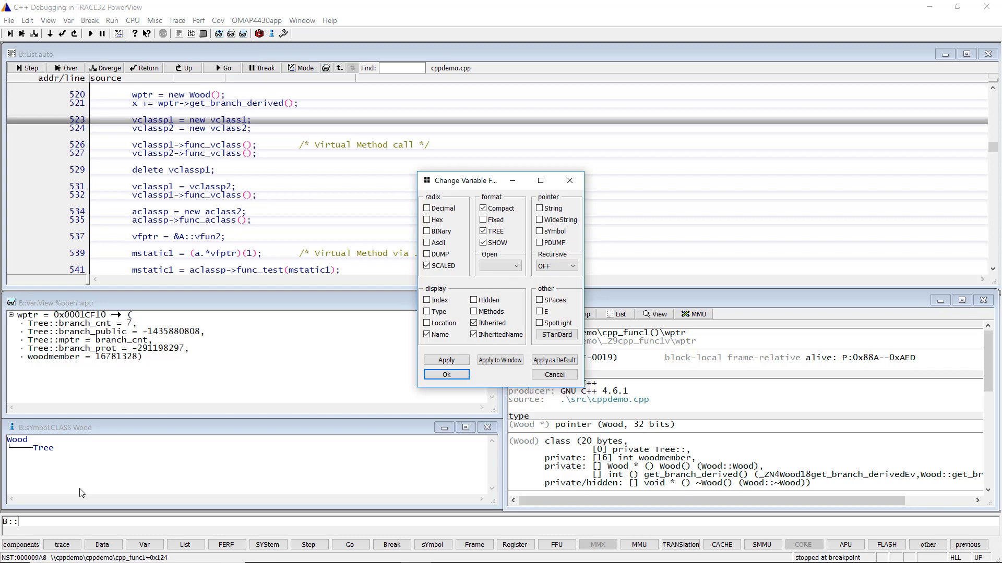
{"action": "left_click", "coordinate": [491, 322]}
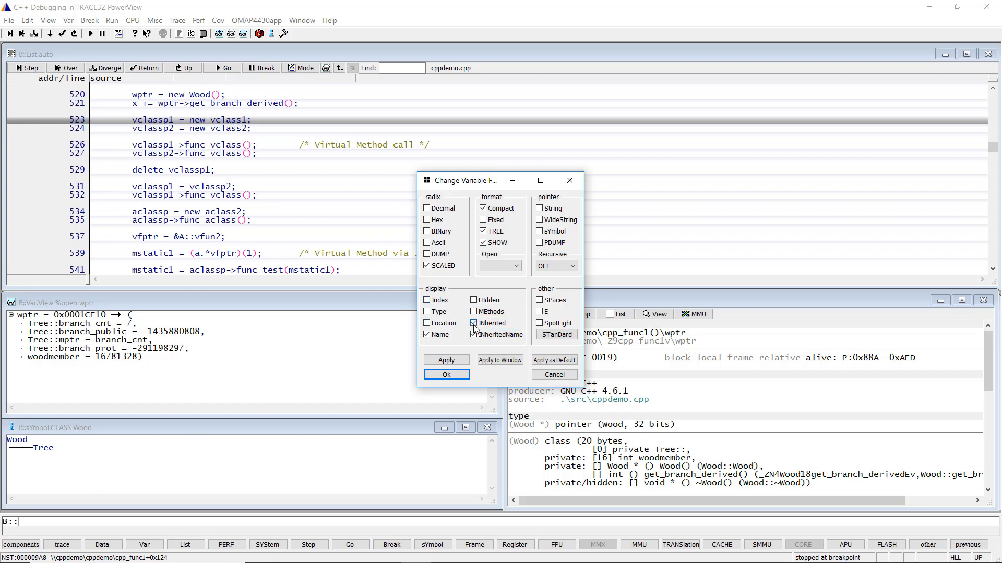
{"action": "left_click", "coordinate": [445, 360]}
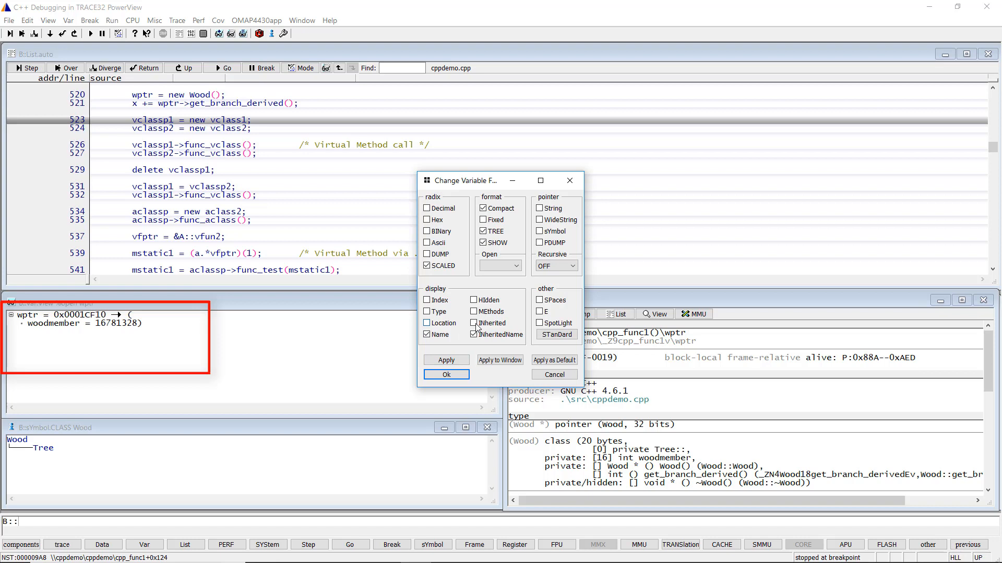
{"action": "left_click", "coordinate": [445, 360]}
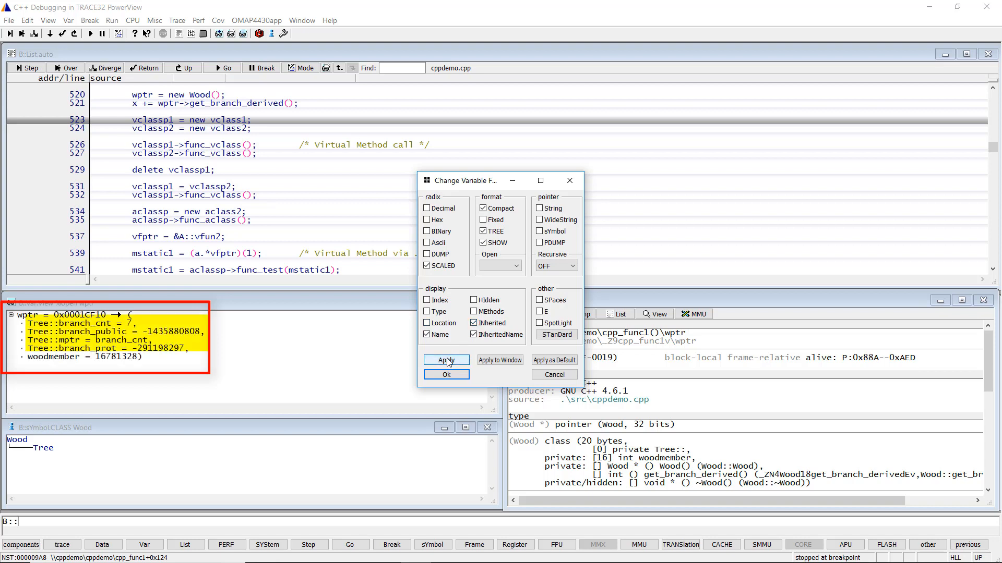
{"action": "left_click", "coordinate": [475, 334]}
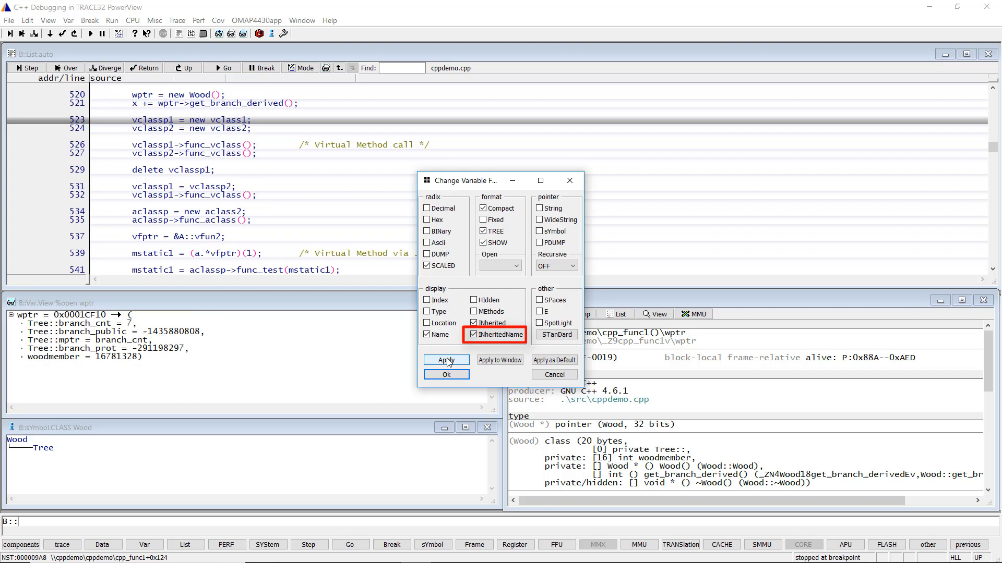
- Turn the Tree:: class prefixes on inherited members off, then back on
{"action": "left_click", "coordinate": [475, 334]}
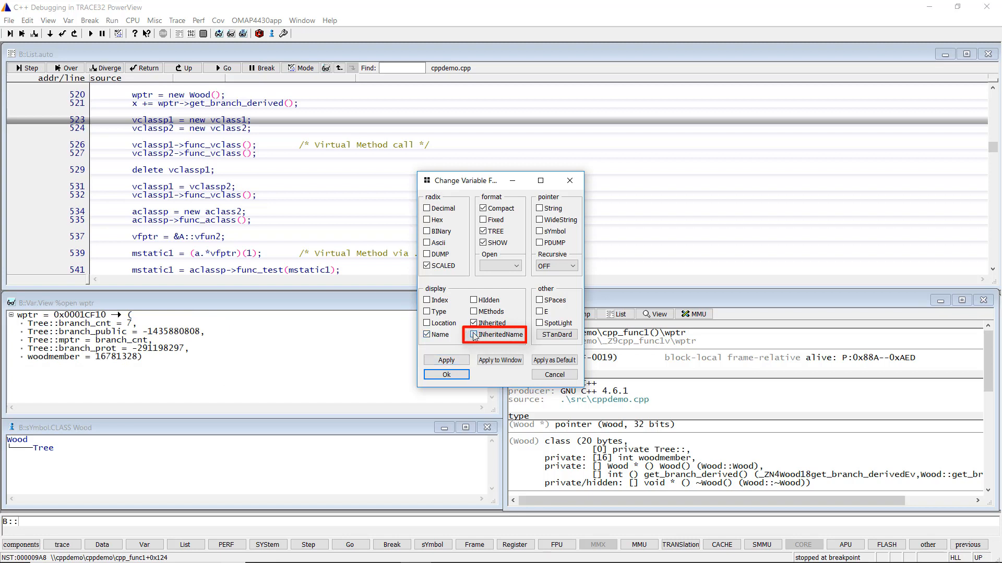
{"action": "left_click", "coordinate": [445, 359]}
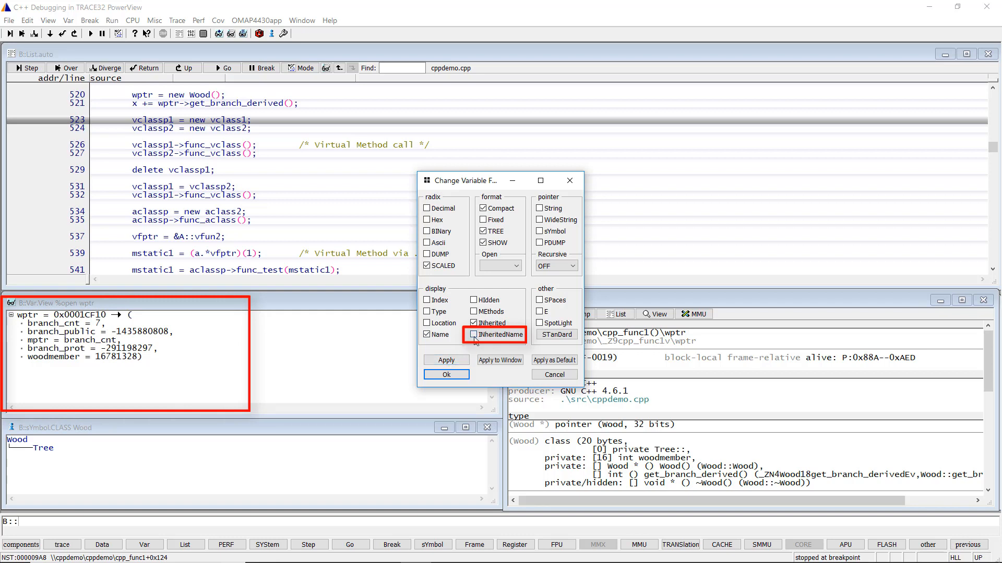
{"action": "left_click", "coordinate": [474, 334]}
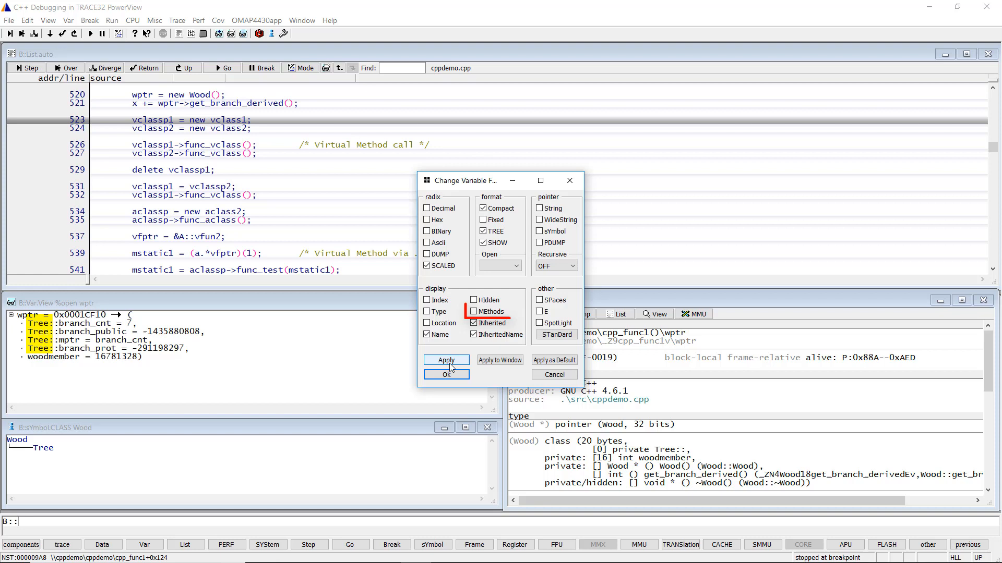
{"action": "left_click", "coordinate": [475, 311]}
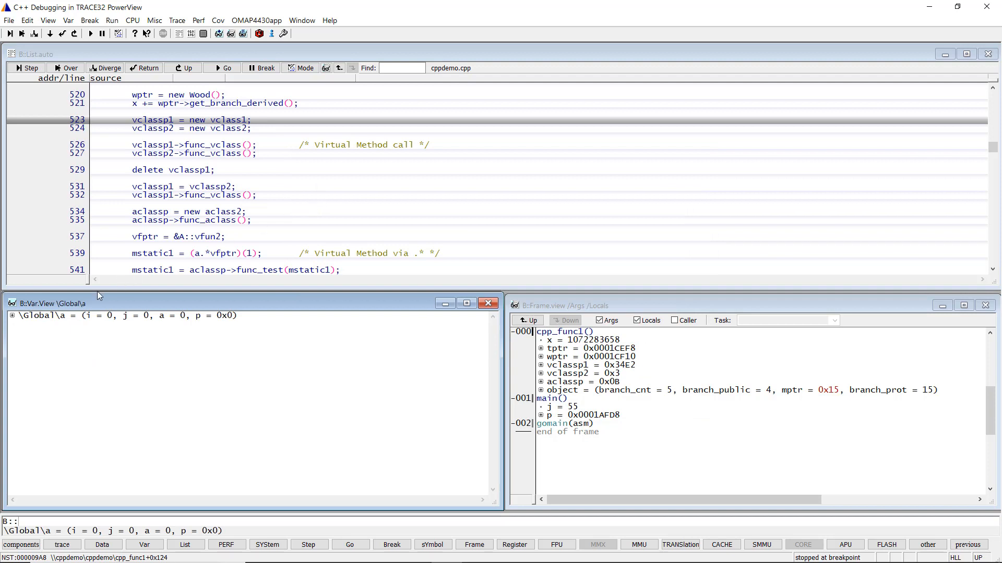
- Enable HIdden and MEthods in a's variable format to reveal _vptr_A and member functions
{"action": "right_click", "coordinate": [45, 316]}
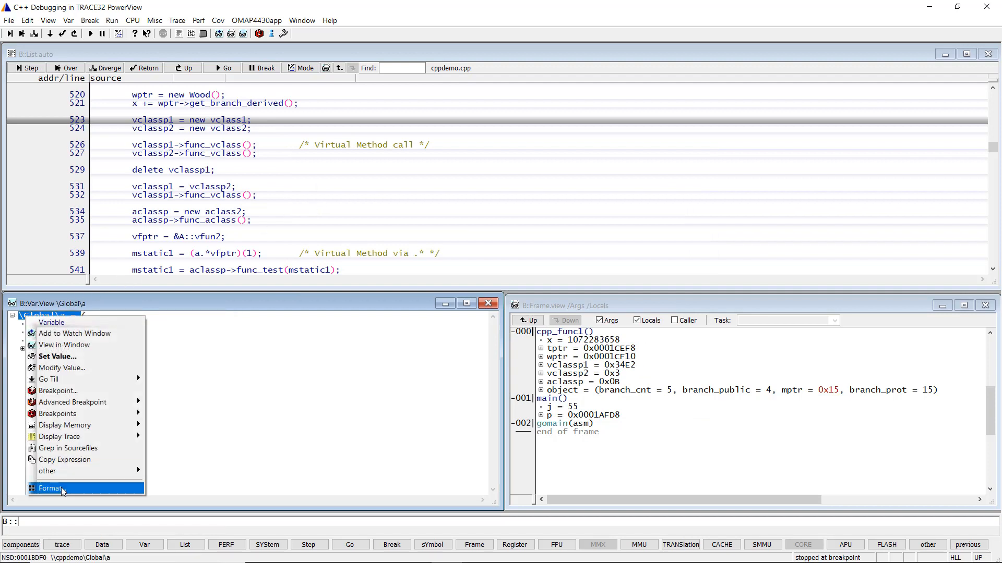
{"action": "left_click", "coordinate": [48, 488]}
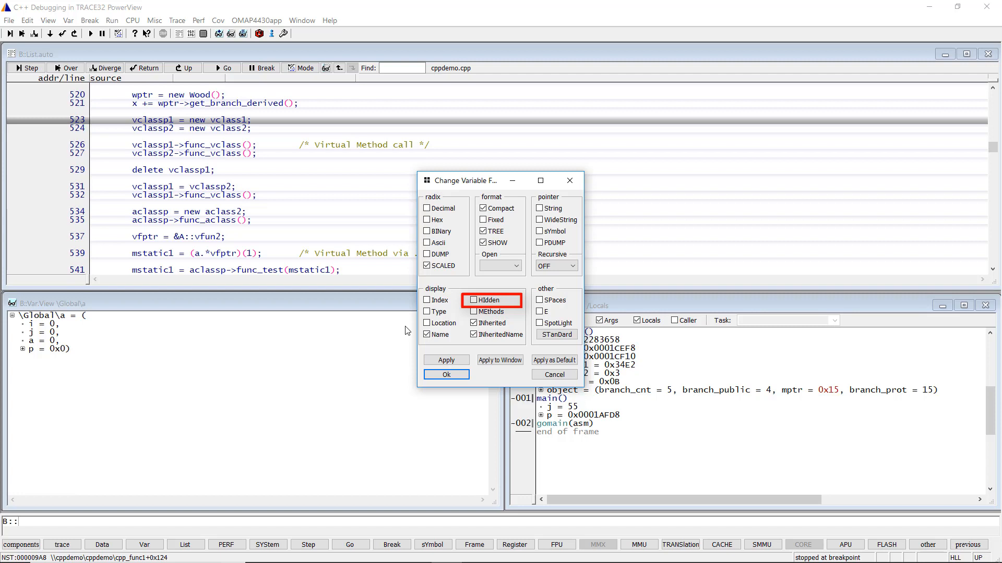
{"action": "left_click", "coordinate": [473, 300]}
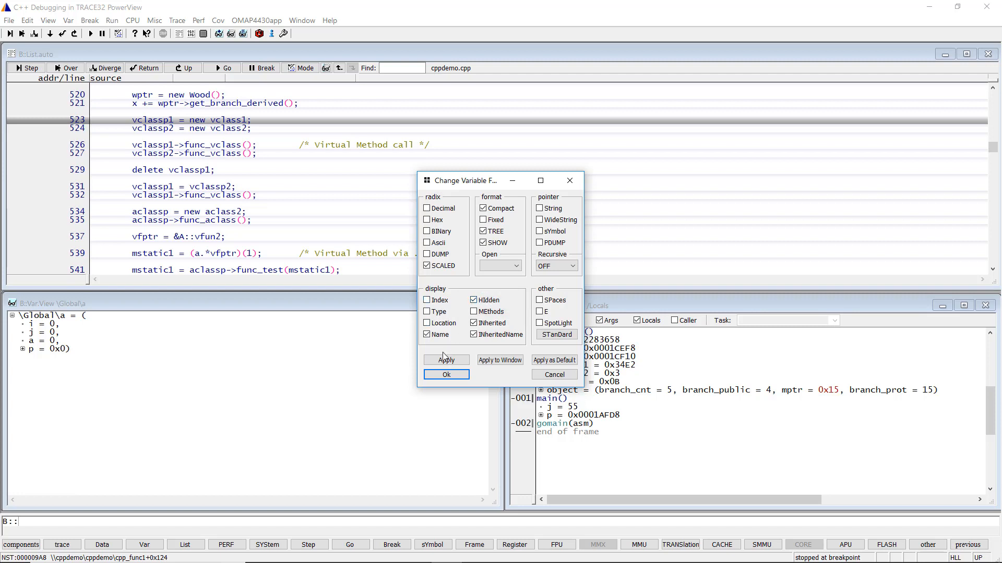
{"action": "left_click", "coordinate": [446, 359]}
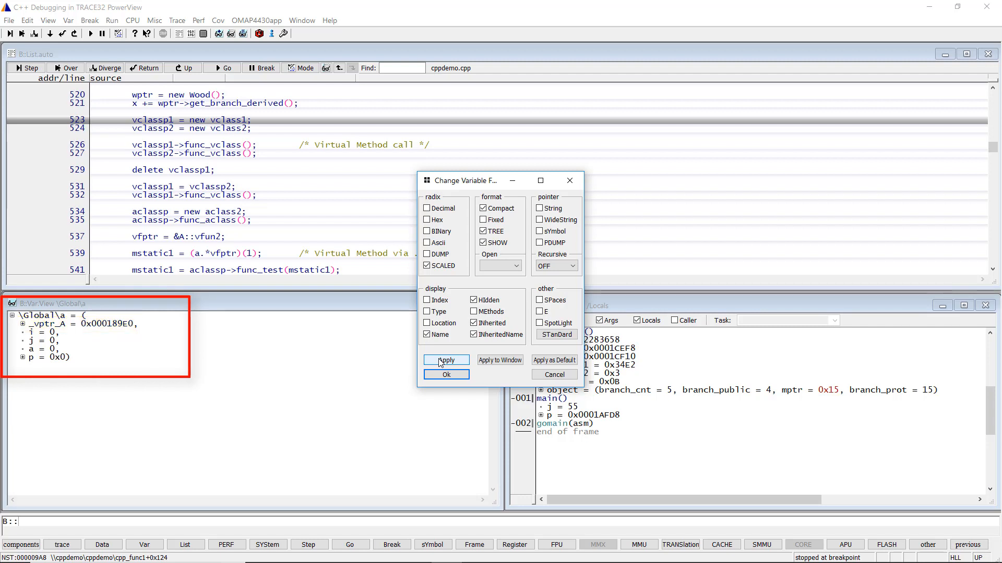
{"action": "left_click", "coordinate": [445, 360]}
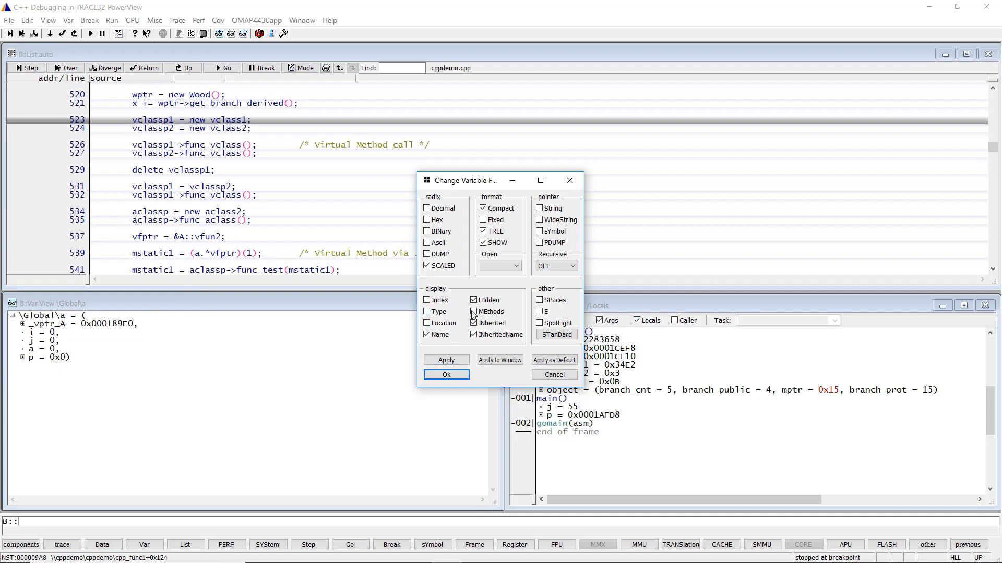
{"action": "left_click", "coordinate": [445, 359]}
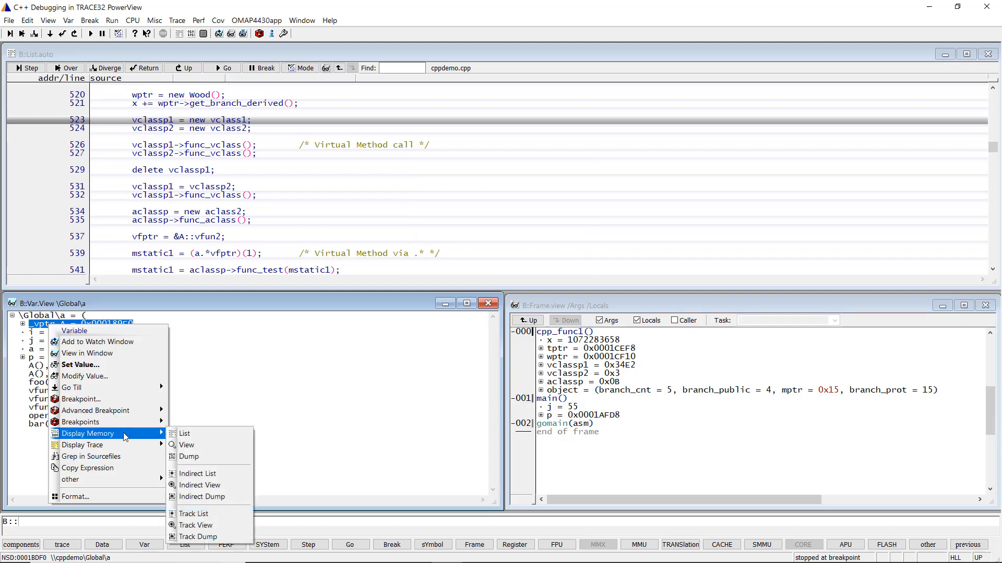
- Dump memory at _vptr_A and list A::vfun source from the first vtable entry
{"action": "left_click", "coordinate": [188, 456]}
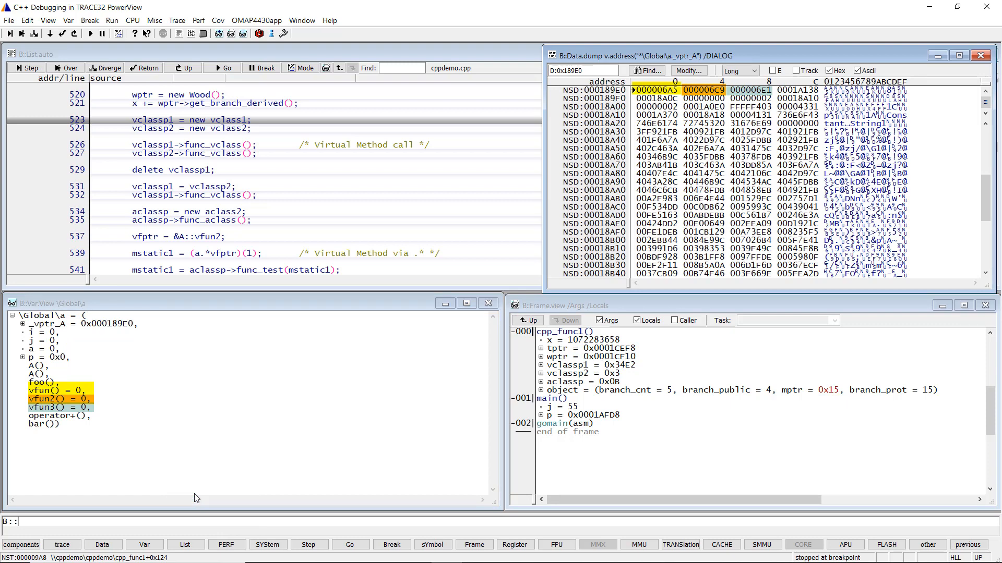
{"action": "left_click", "coordinate": [658, 89]}
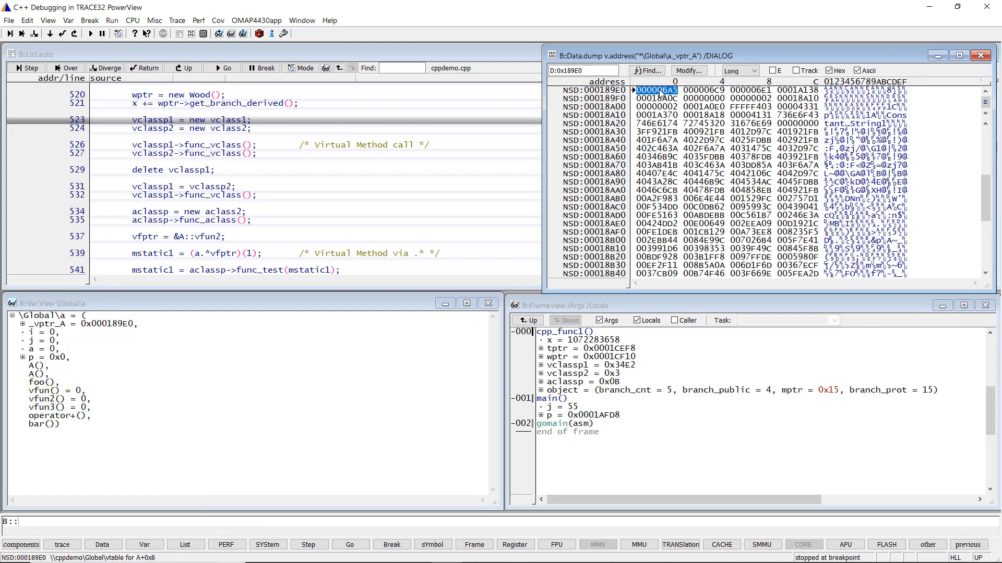
{"action": "right_click", "coordinate": [649, 88]}
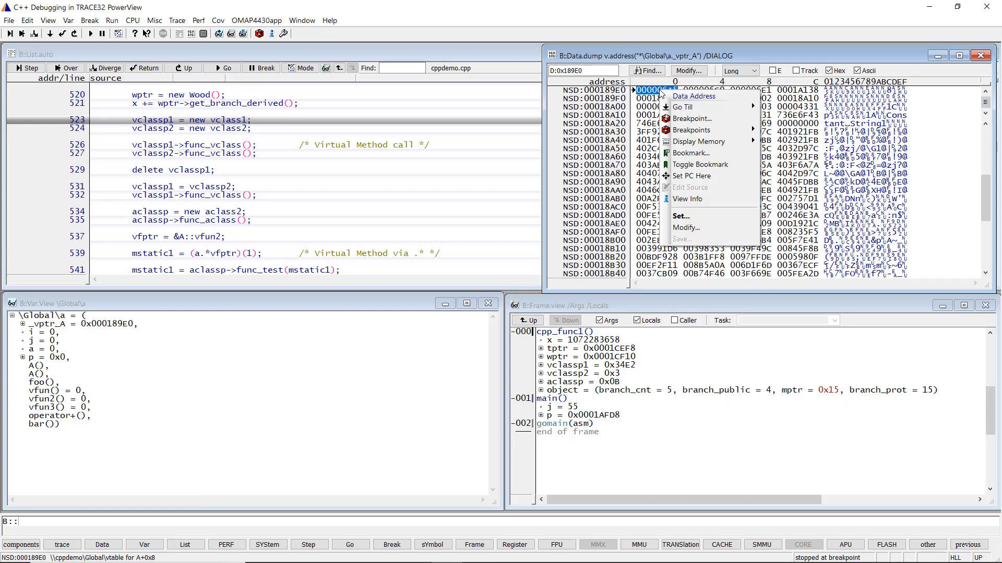
{"action": "mouse_move", "coordinate": [697, 141]}
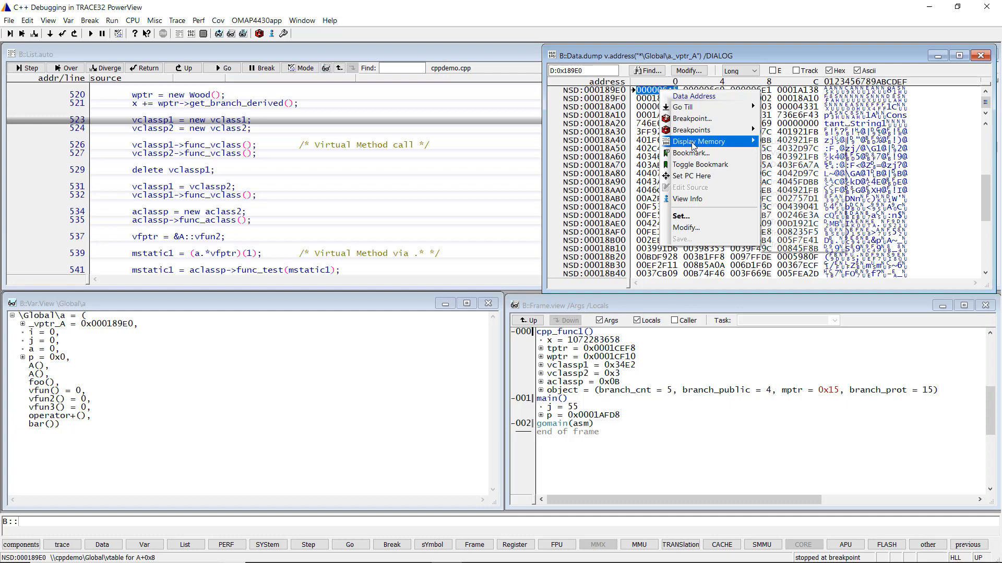
{"action": "left_click", "coordinate": [698, 141]}
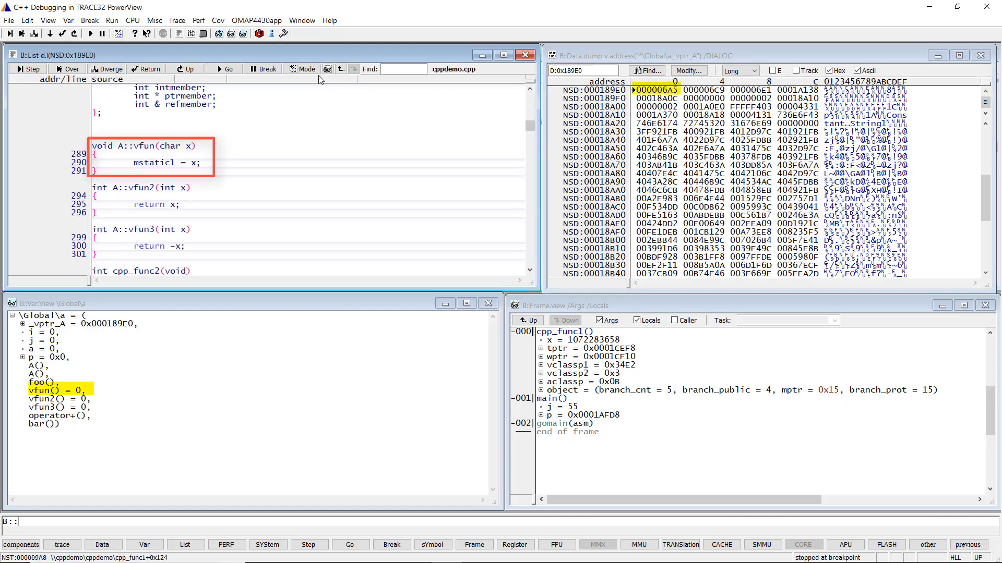
{"action": "left_click", "coordinate": [301, 69]}
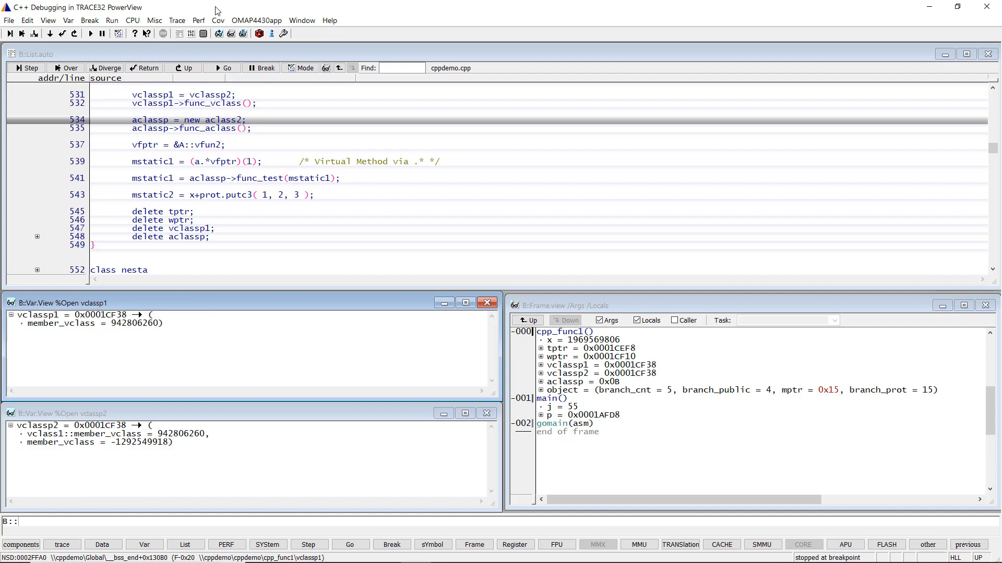
{"action": "mouse_move", "coordinate": [9, 321]}
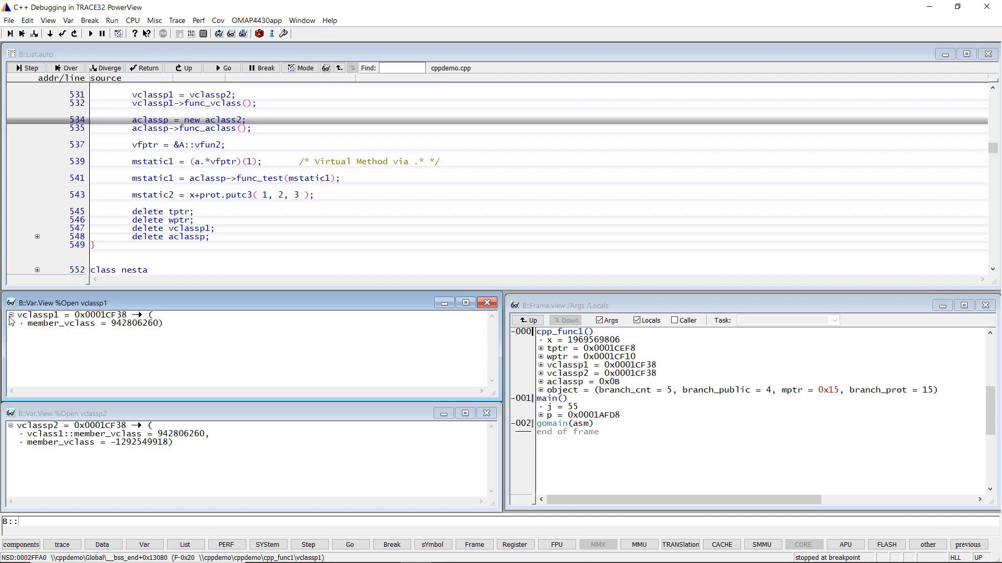
- Toggle vclassp1 to its derived vclass2 view and open its display options
{"action": "left_click", "coordinate": [10, 318]}
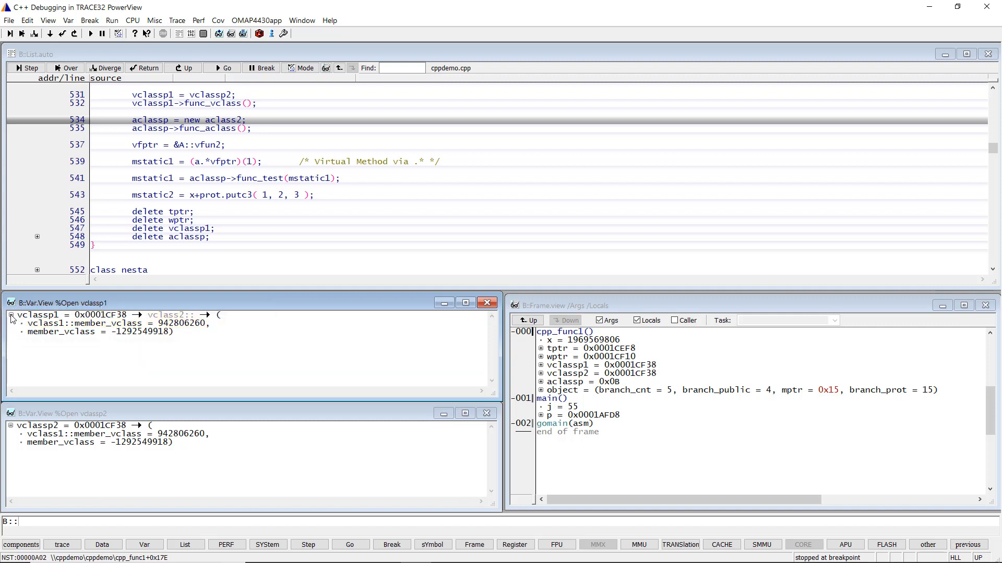
{"action": "right_click", "coordinate": [38, 315]}
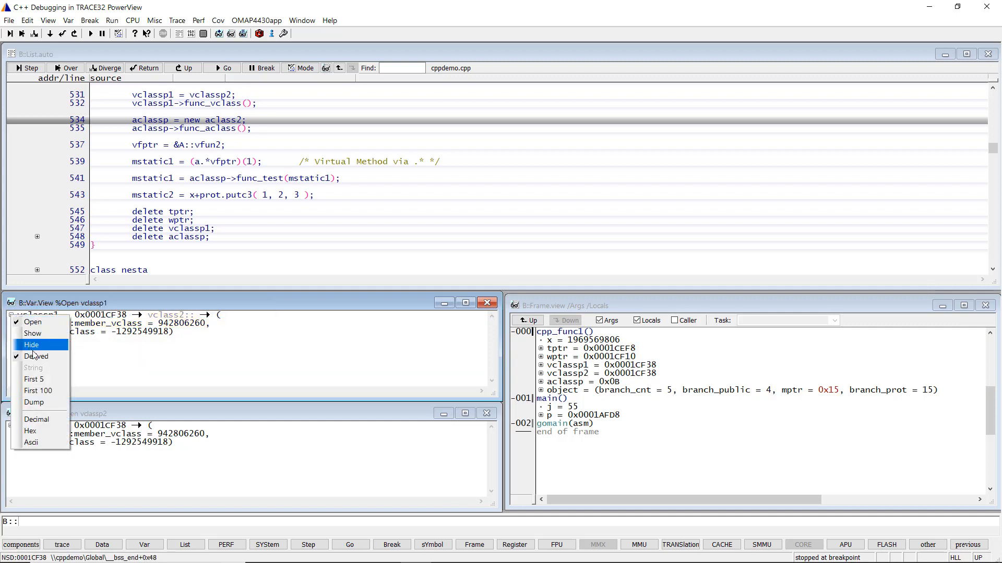
{"action": "mouse_move", "coordinate": [52, 356]}
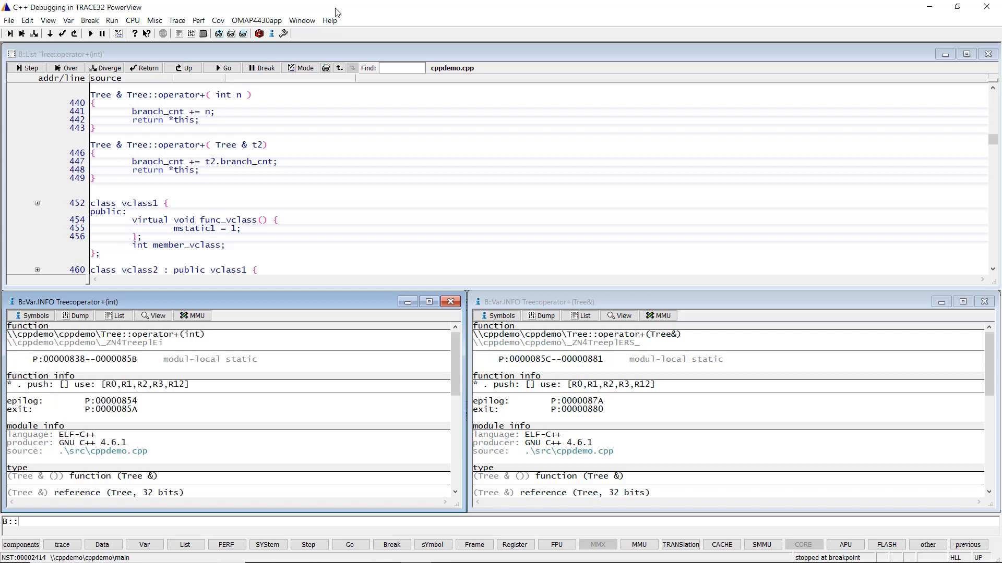
{"action": "mouse_move", "coordinate": [242, 251]}
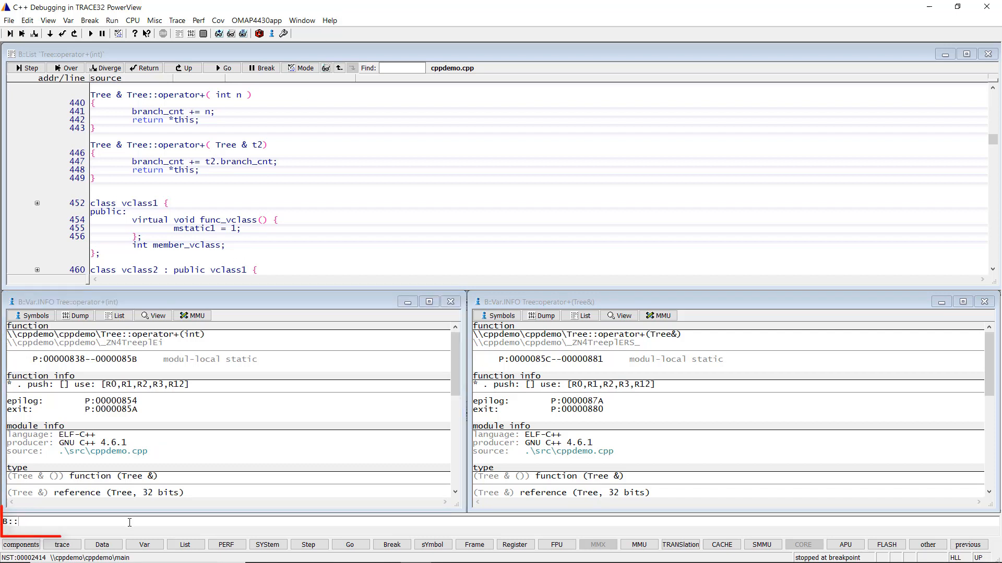
- Begin typing the sYmbol.DEMangle command in the command line
{"action": "type", "text": "sYmbol.D"}
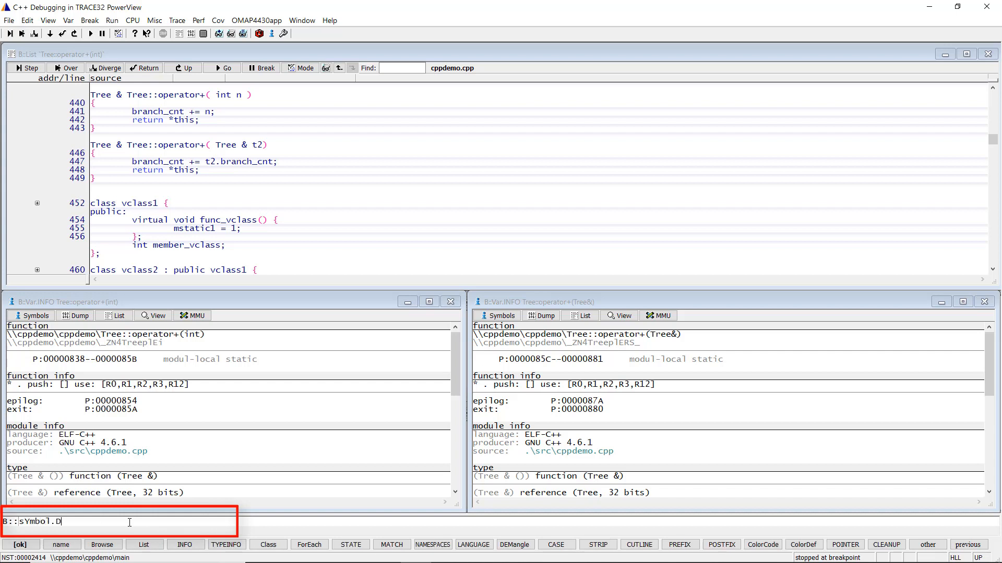
{"action": "type", "text": "EMang"}
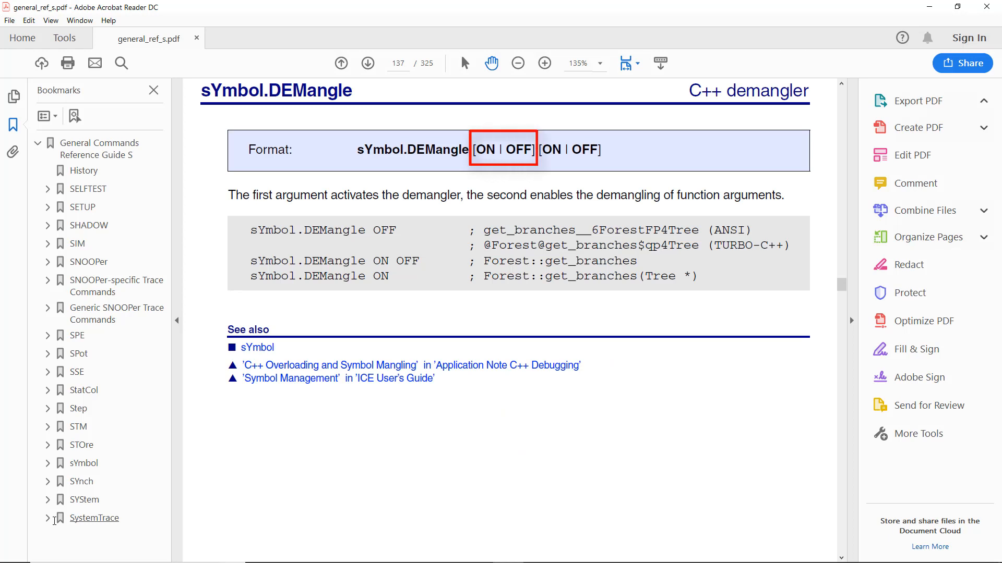
- Show the sYmbol.DEMangle reference page on page 137 of general_ref_s.pdf
{"action": "left_click", "coordinate": [913, 101]}
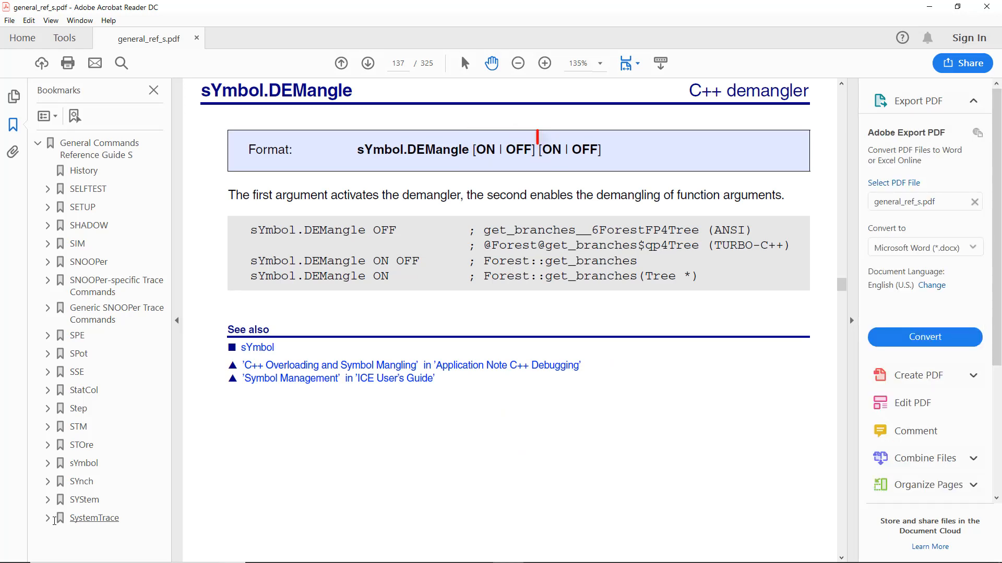
{"action": "double_click", "coordinate": [567, 150]}
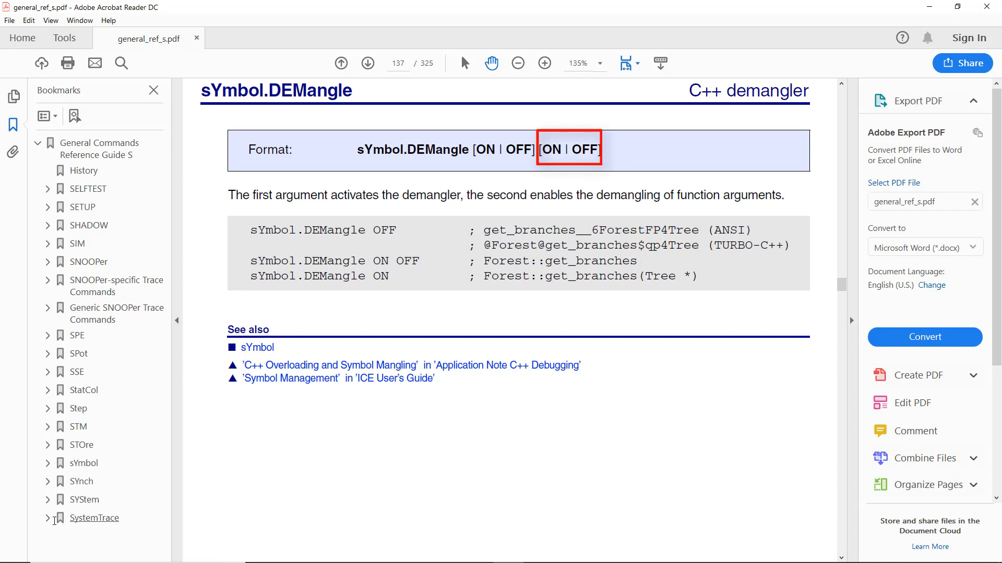